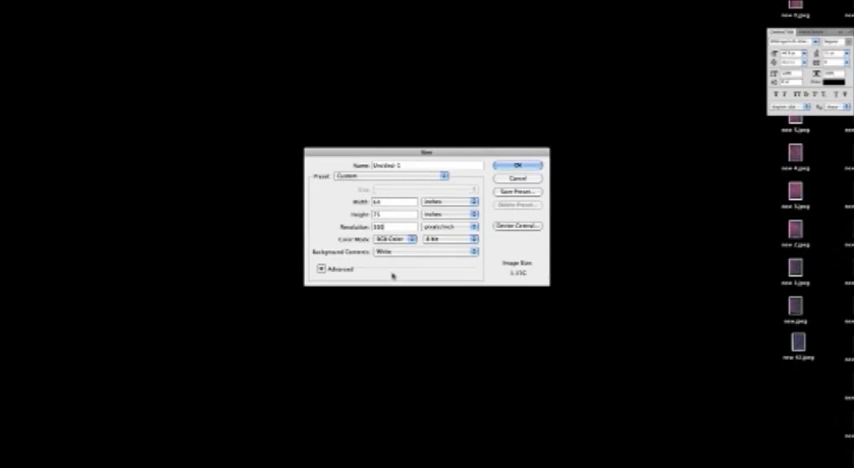
mouse_move(516, 276)
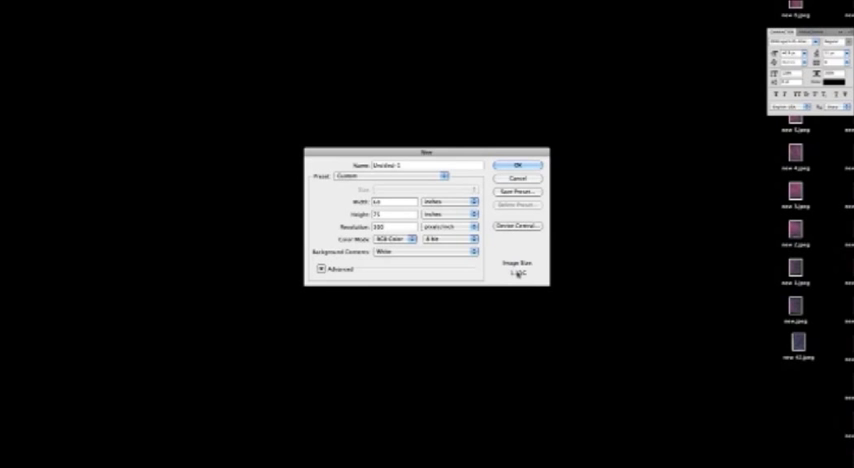
Step: Create the new large letter-size document with a white background
click(518, 164)
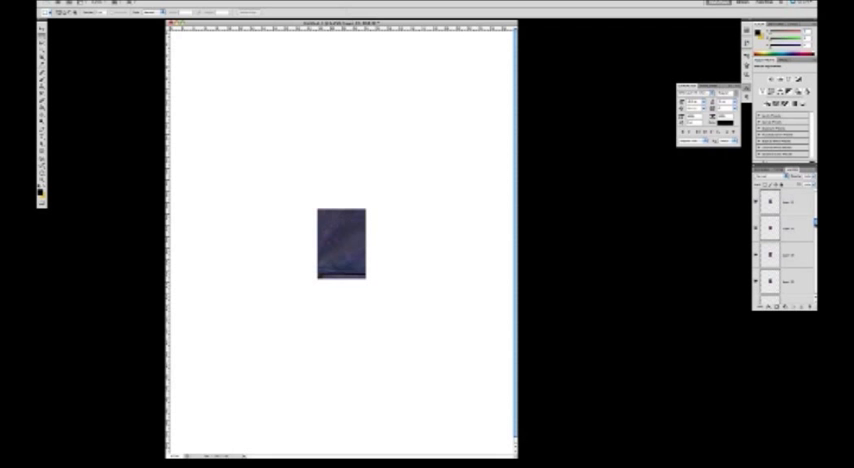
Step: Begin saving the layered card document after placing the scanned pieces
click(790, 202)
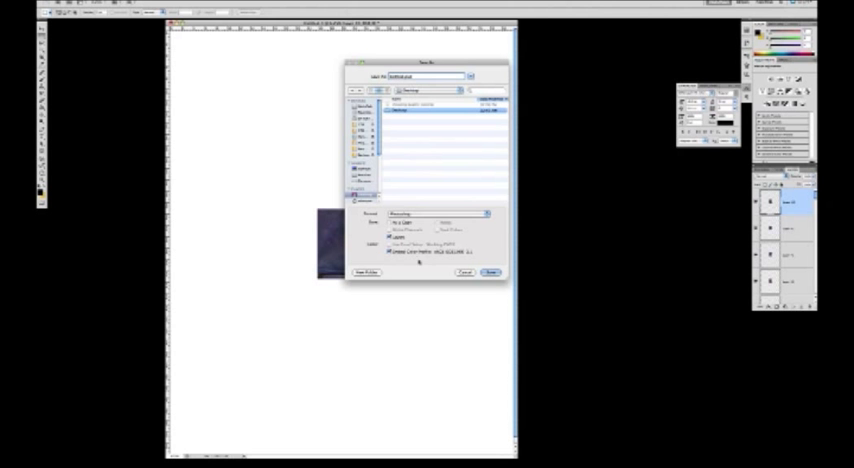
Step: Save the layered painting document to the Desktop
click(492, 272)
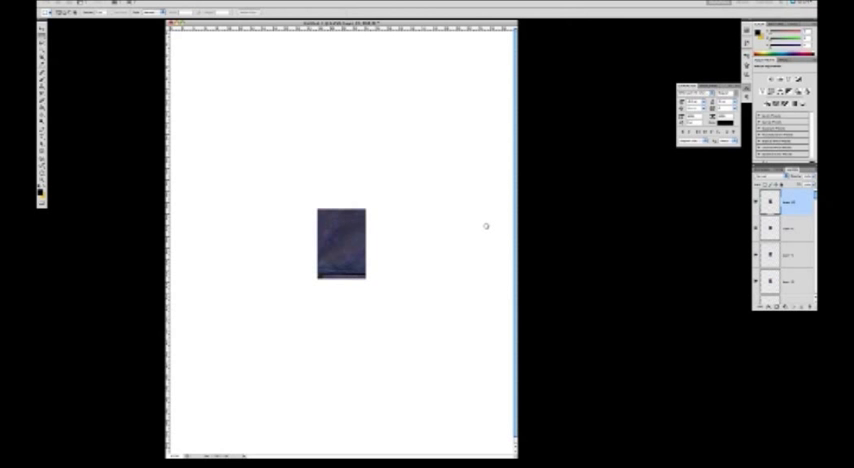
mouse_move(224, 308)
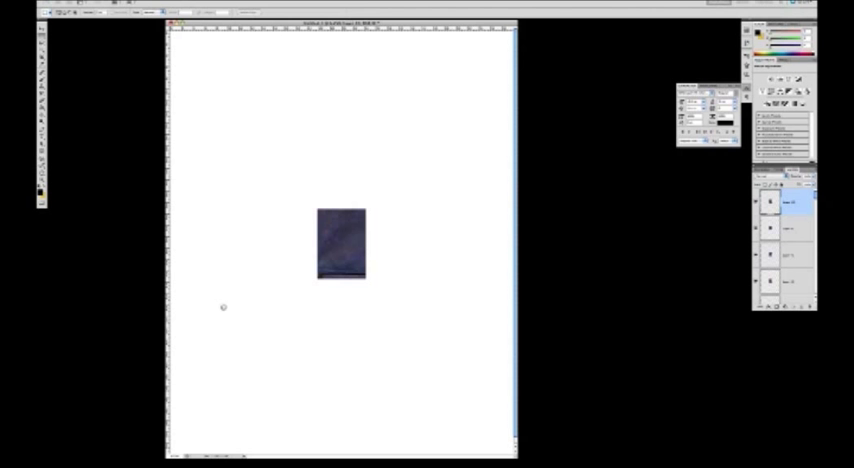